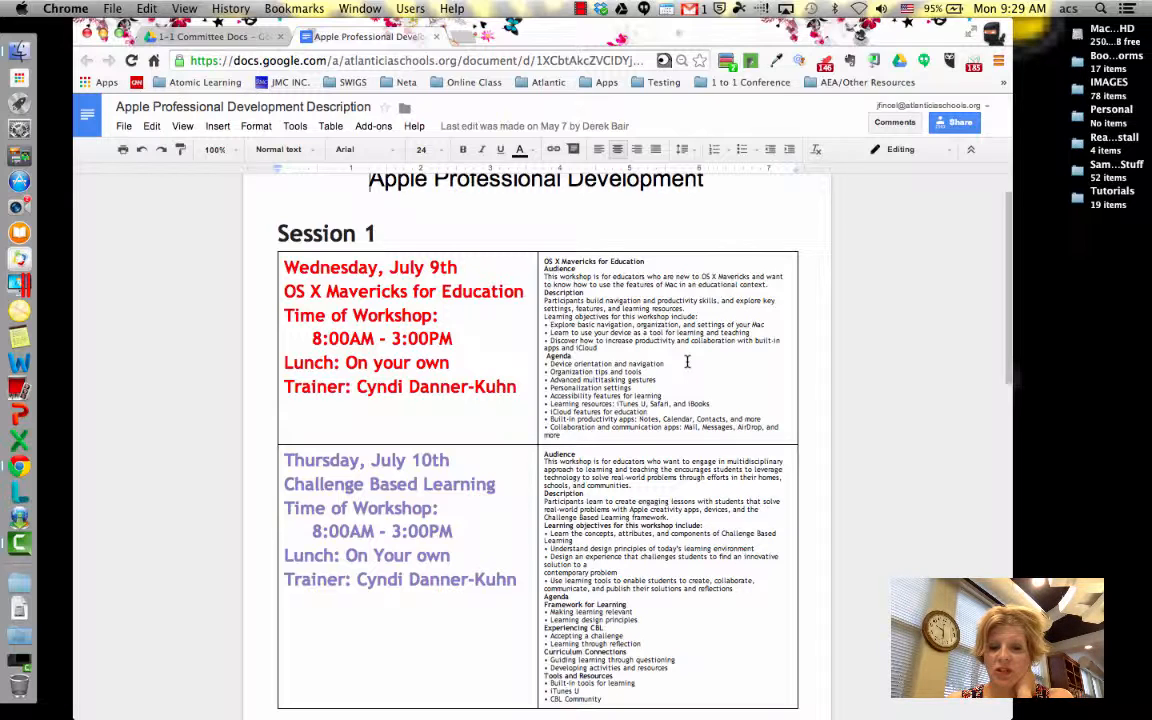
{"action": "mouse_move", "coordinate": [533, 424]}
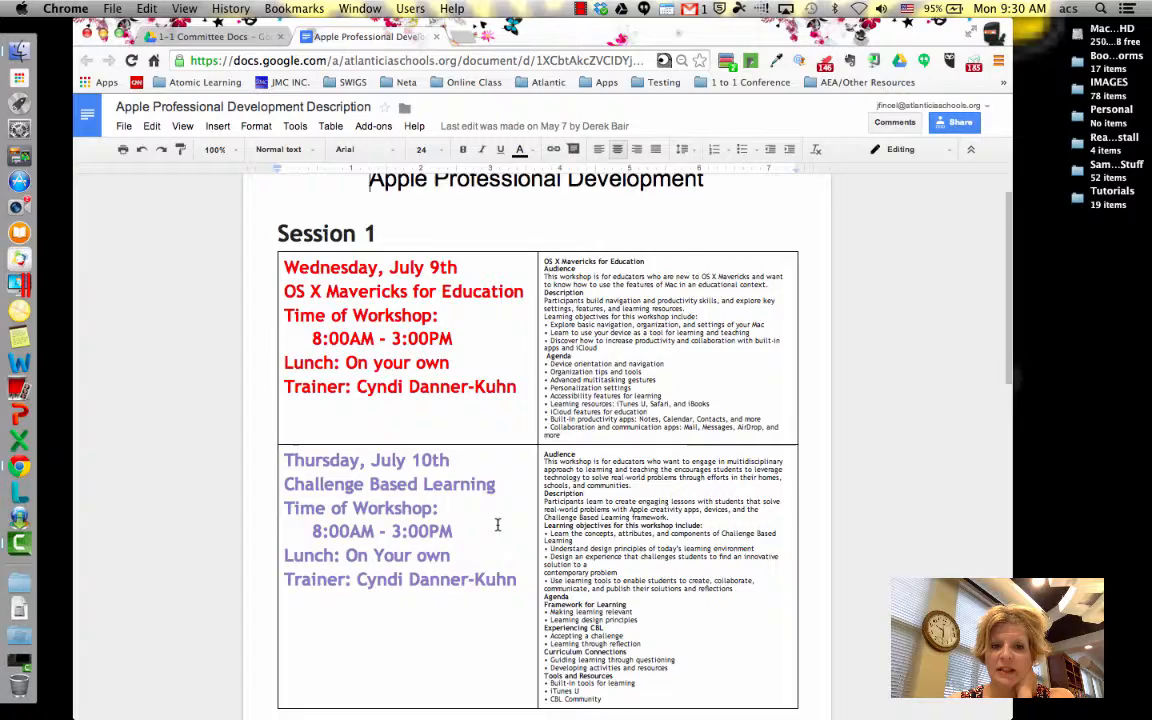
Open Launchpad from the Dock and page to the screen with Pages, Keynote and Numbers.
{"action": "scroll", "scroll_direction": "up", "scroll_amount": 3}
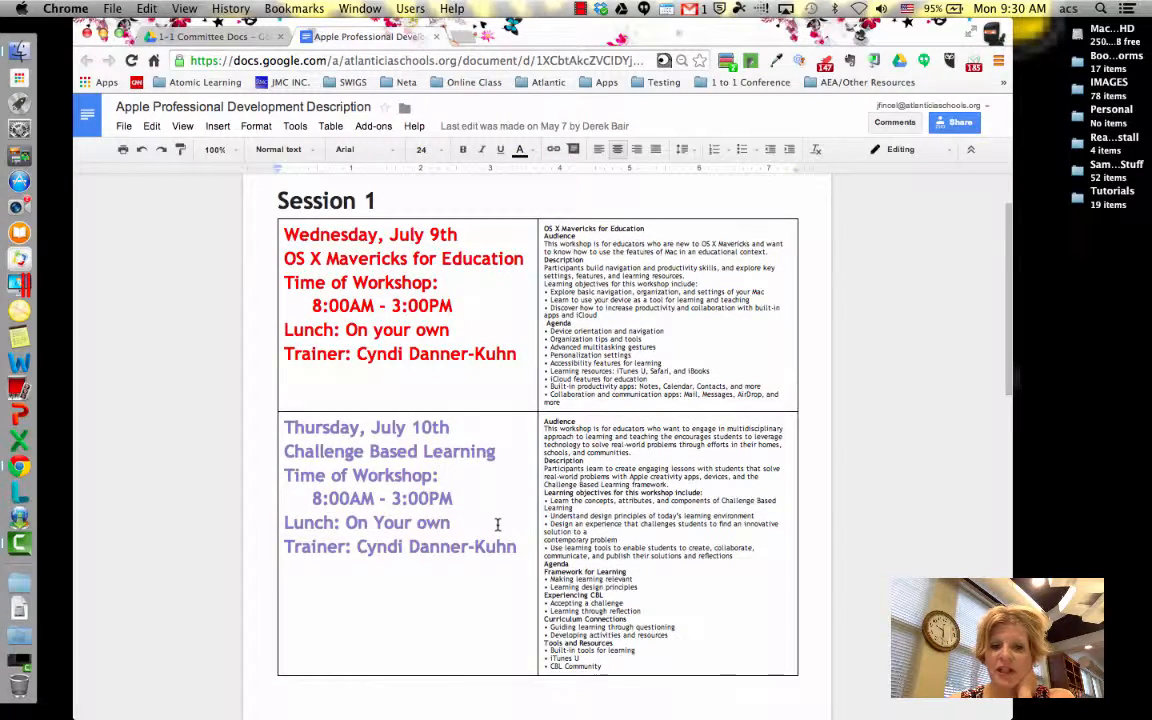
{"action": "scroll", "scroll_direction": "down", "scroll_amount": 3}
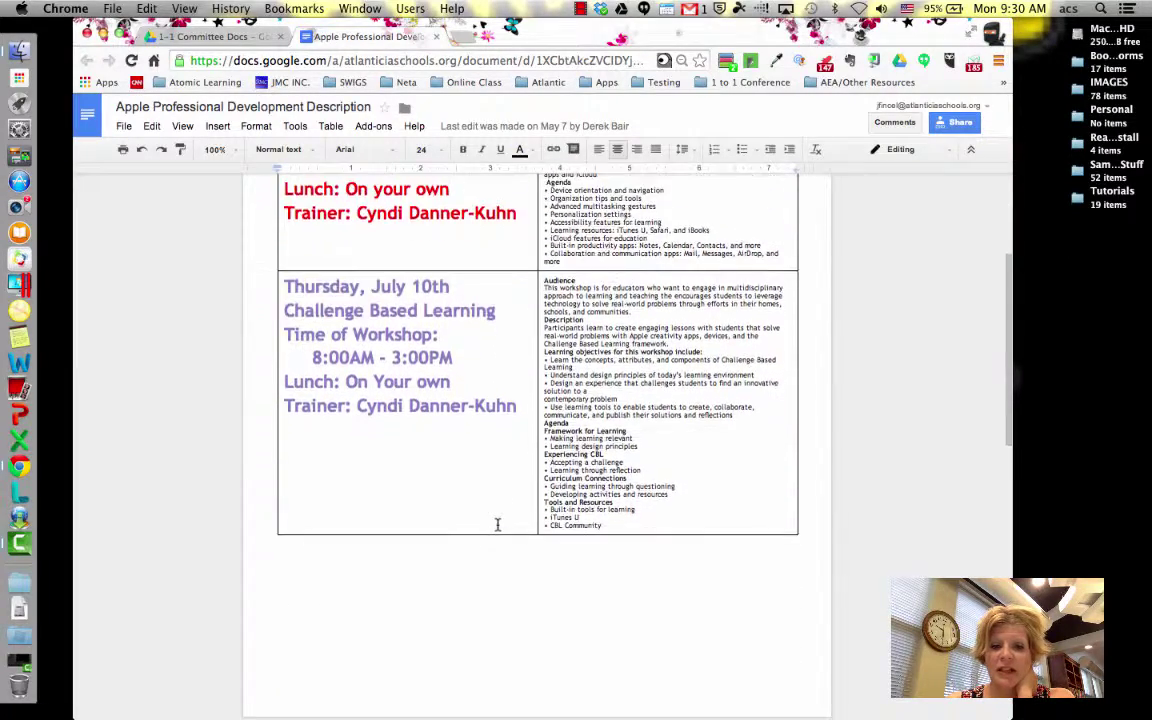
{"action": "scroll", "scroll_direction": "down", "scroll_amount": 3}
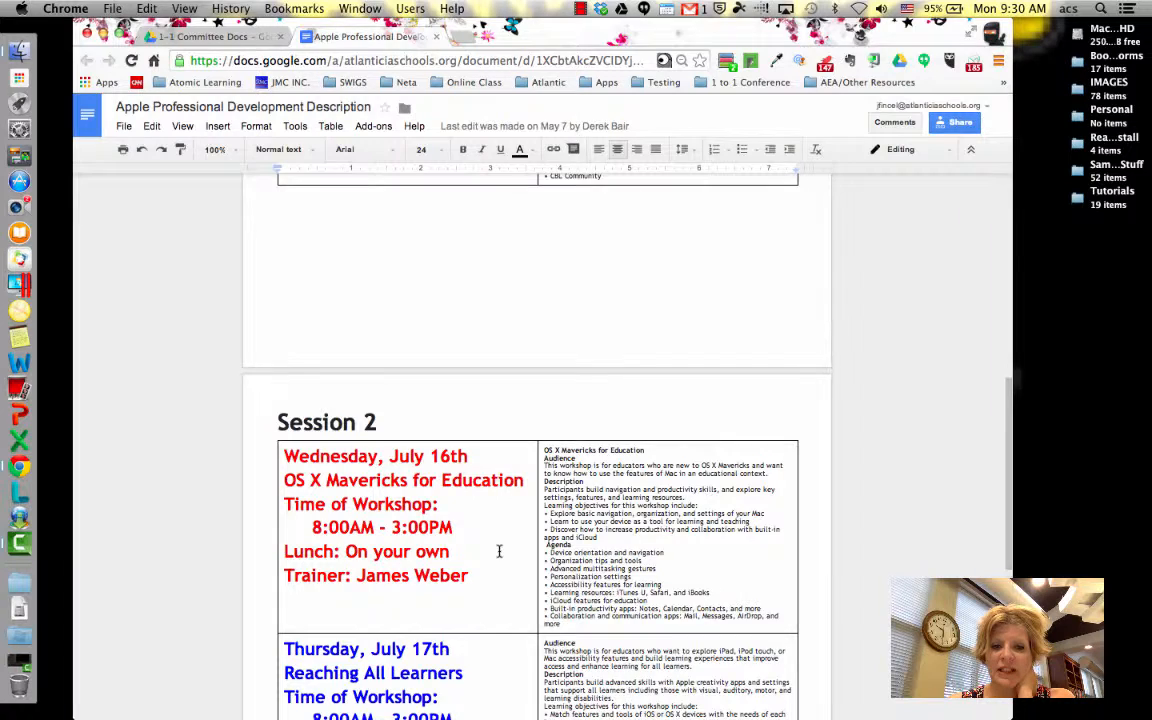
{"action": "scroll", "scroll_direction": "down", "scroll_amount": 3}
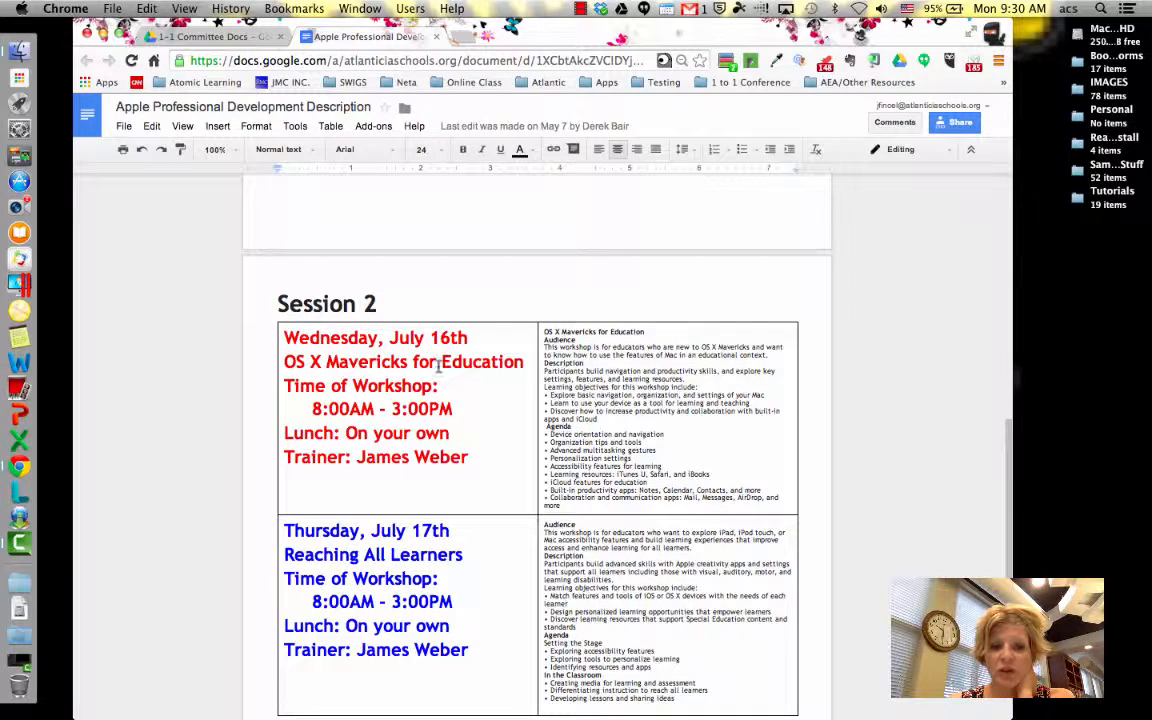
{"action": "scroll", "scroll_direction": "down", "scroll_amount": 3}
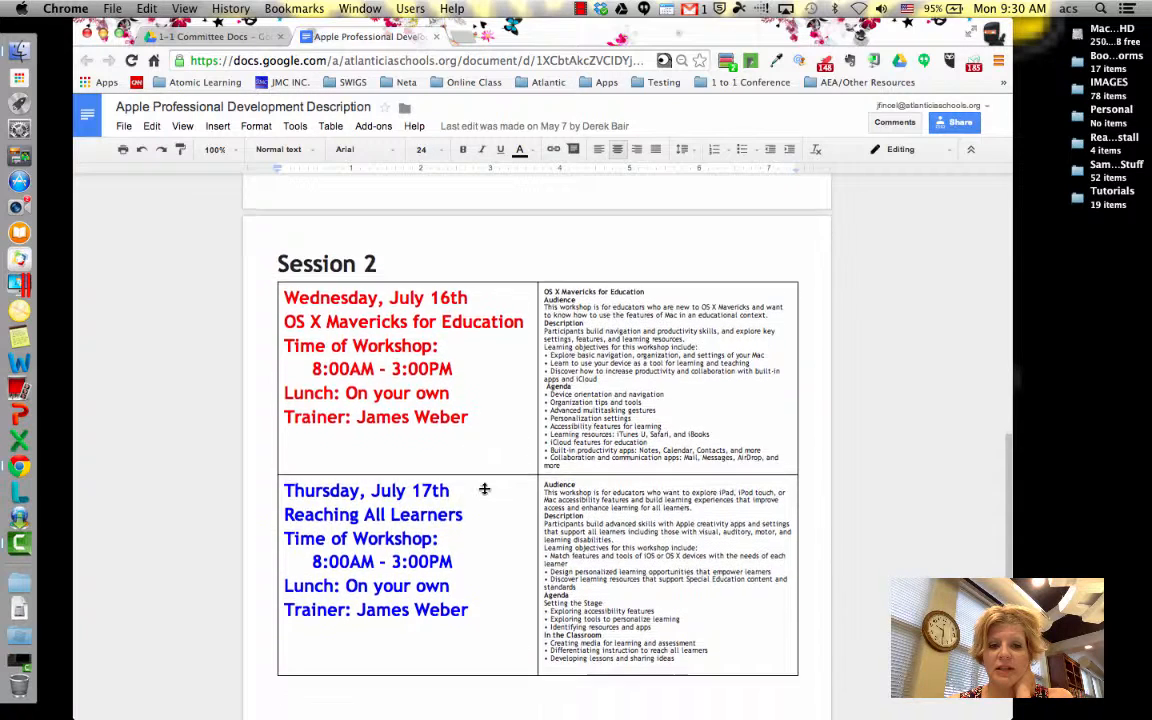
{"action": "scroll", "scroll_direction": "up", "scroll_amount": 3}
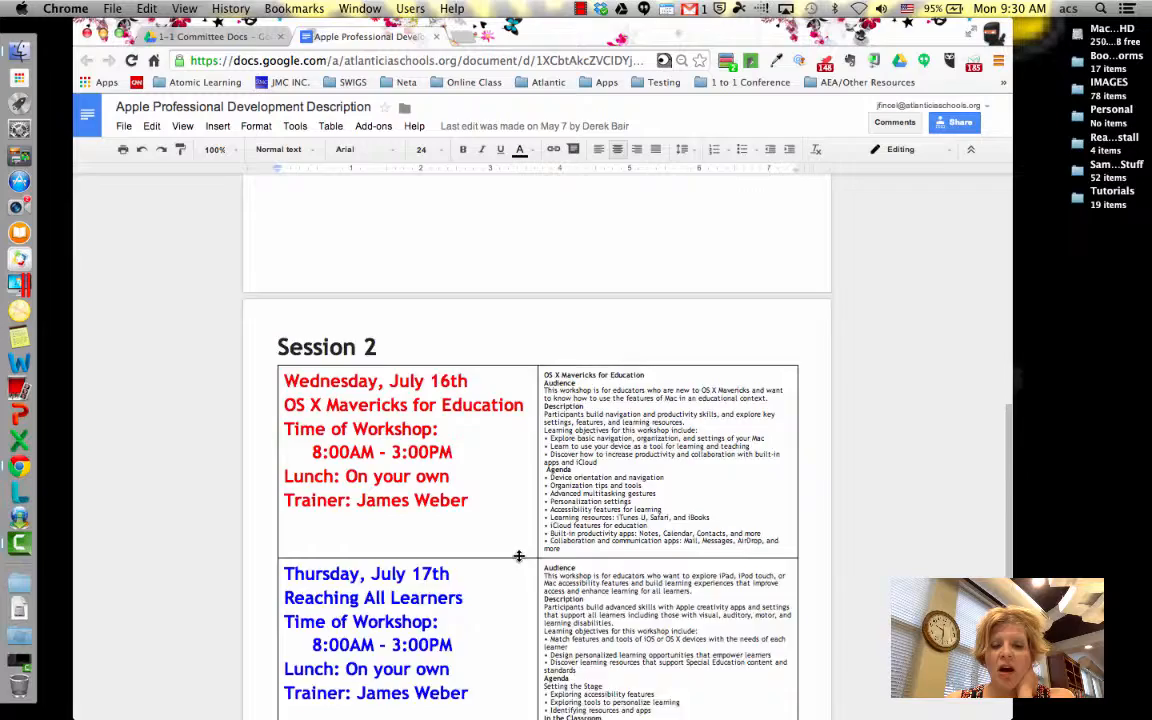
{"action": "scroll", "scroll_direction": "up", "scroll_amount": 3}
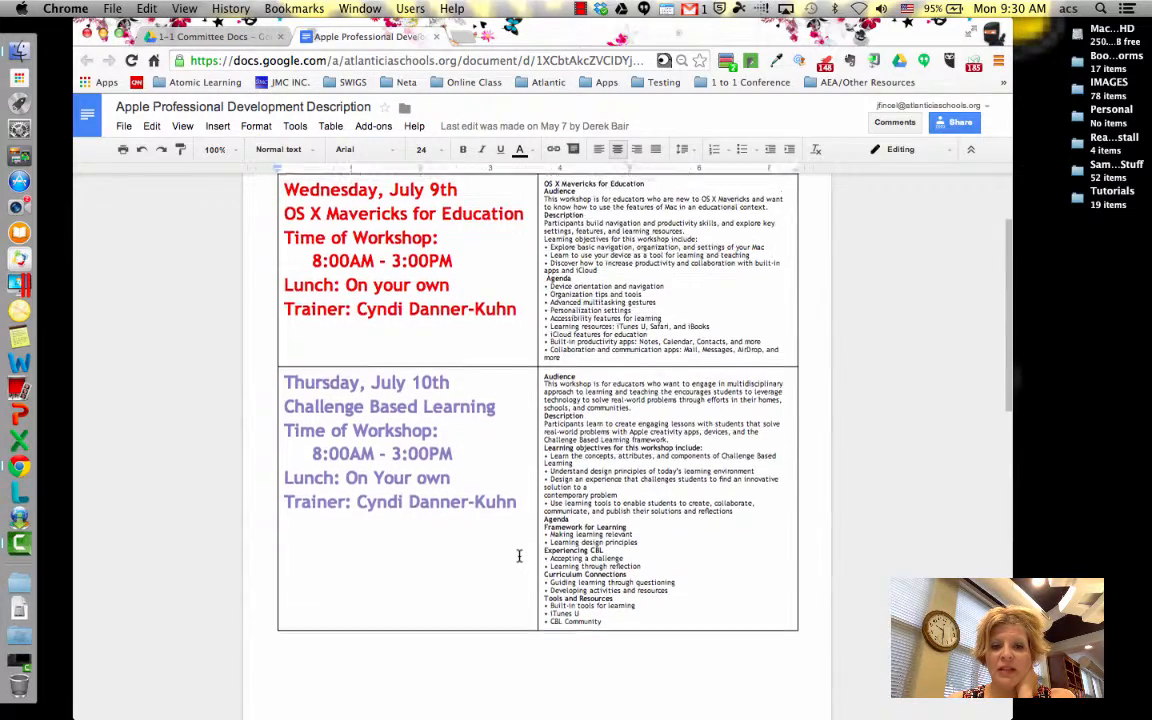
{"action": "scroll", "scroll_direction": "up", "scroll_amount": 3}
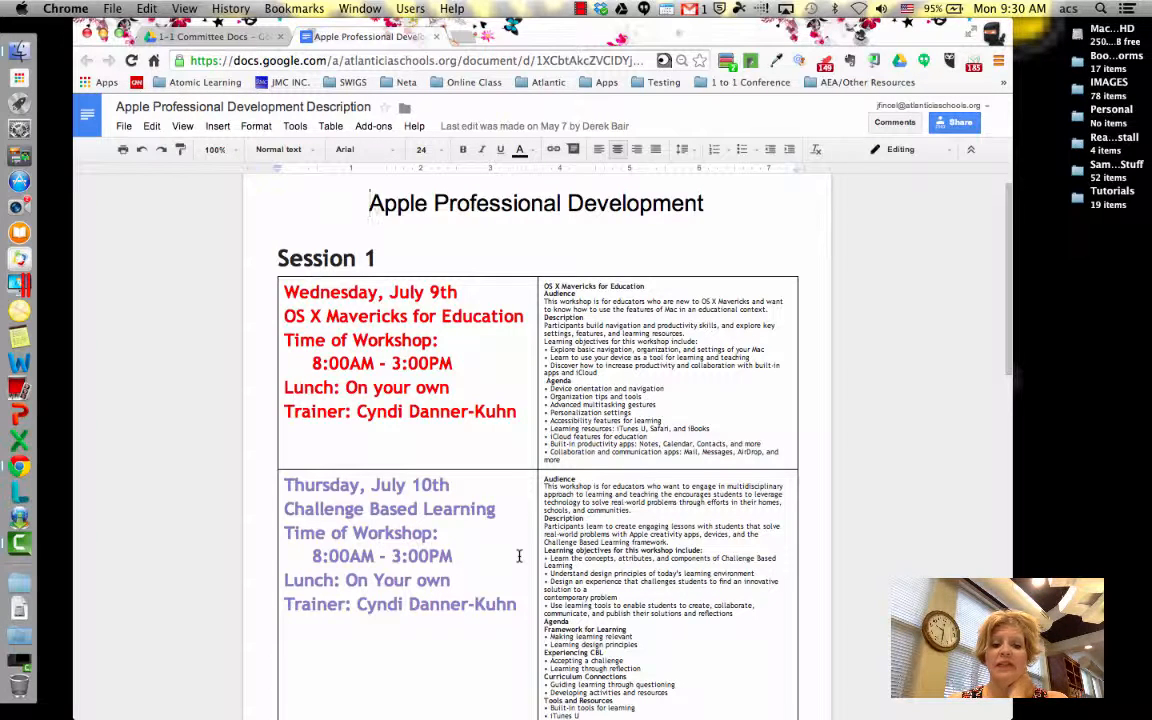
{"action": "scroll", "scroll_direction": "down", "scroll_amount": 3}
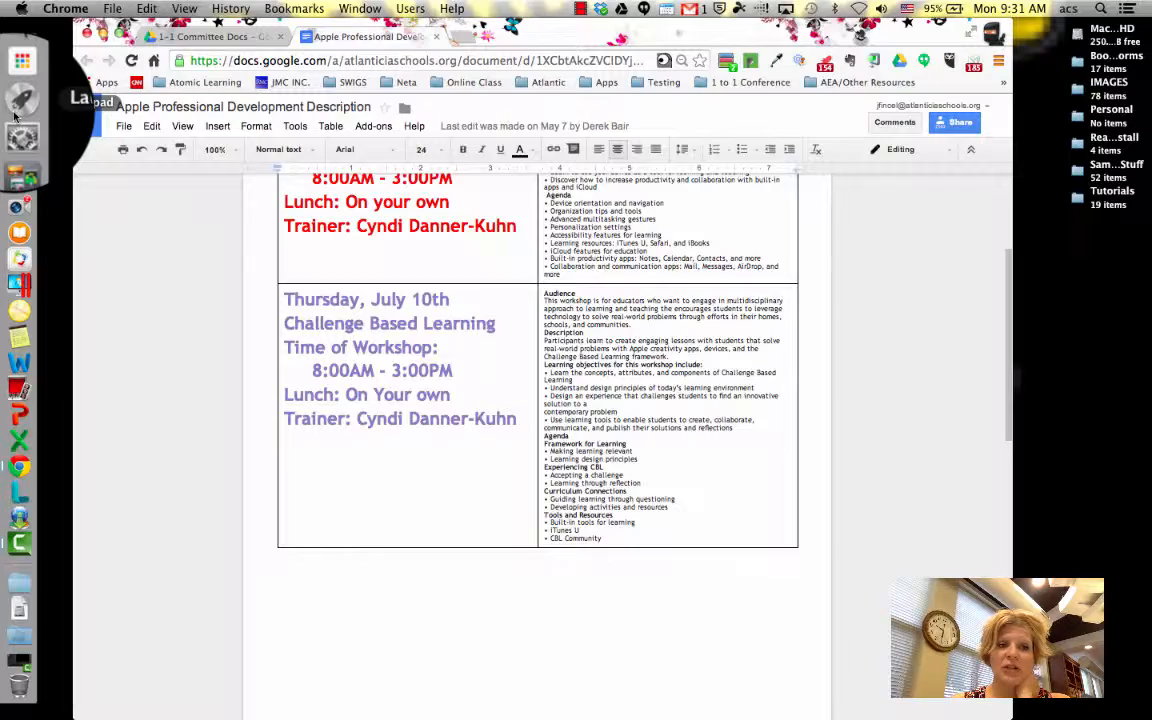
{"action": "left_click", "coordinate": [19, 77]}
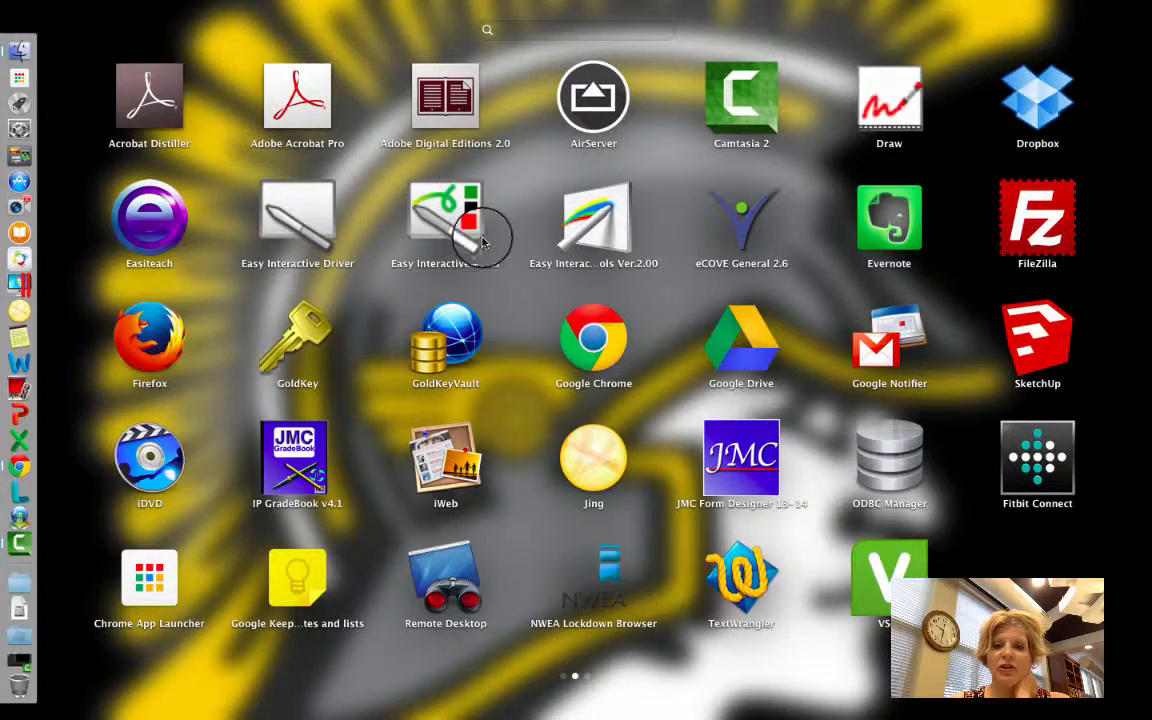
{"action": "mouse_move", "coordinate": [390, 405]}
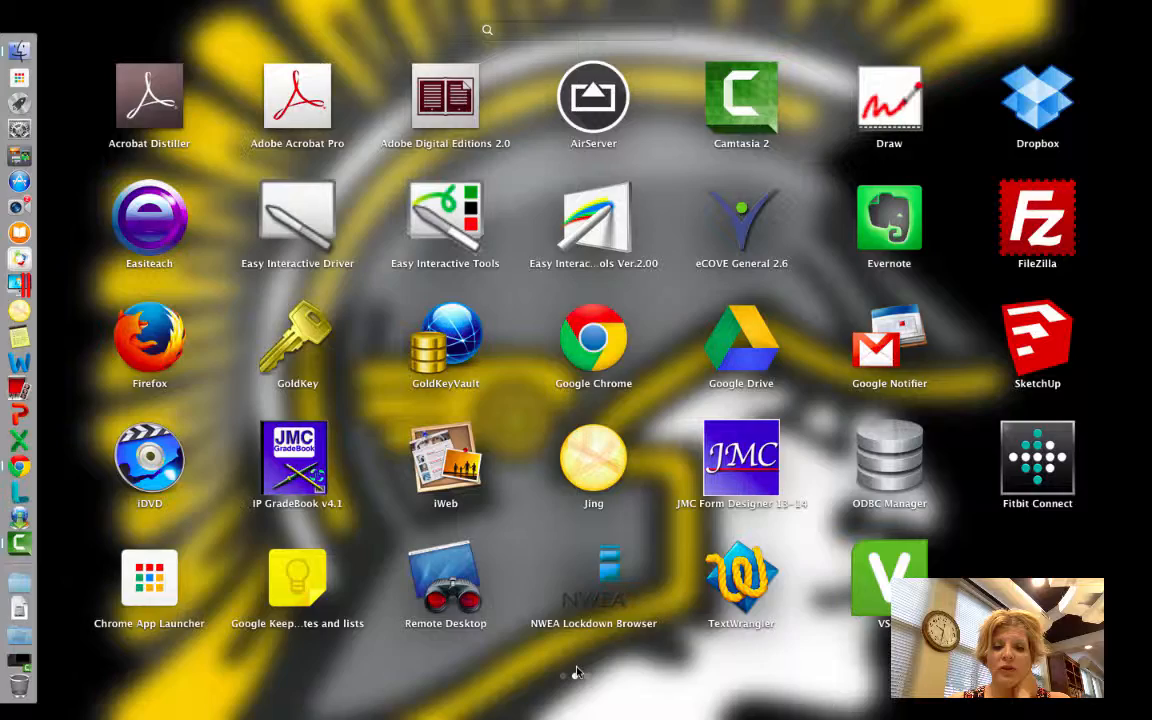
{"action": "scroll", "scroll_direction": "left", "scroll_amount": 3}
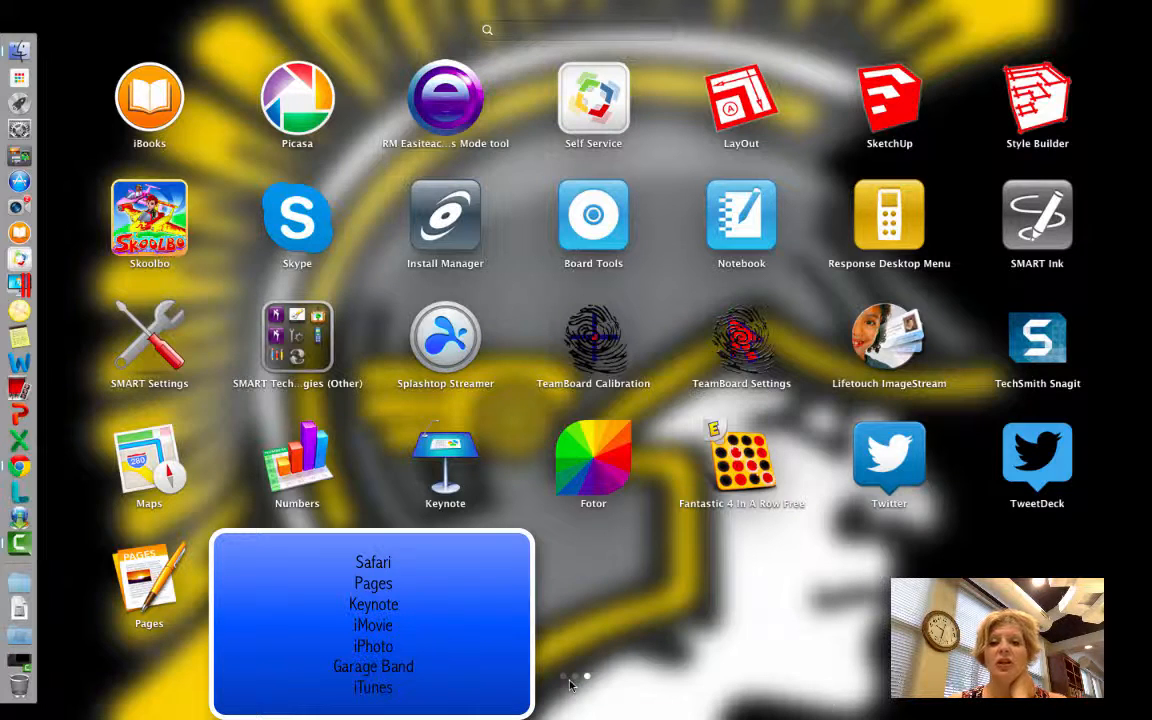
{"action": "mouse_move", "coordinate": [565, 685]}
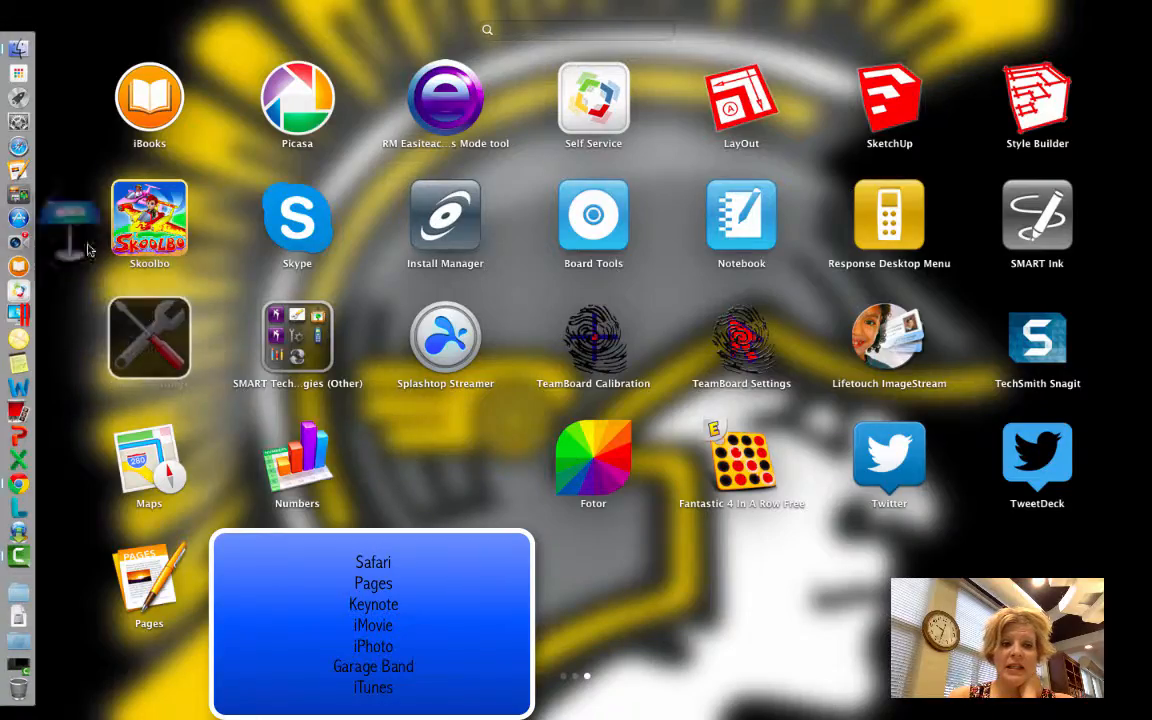
Page Launchpad to the Apple apps screen while adding Keynote to the Dock.
{"action": "scroll", "scroll_direction": "left", "scroll_amount": 3}
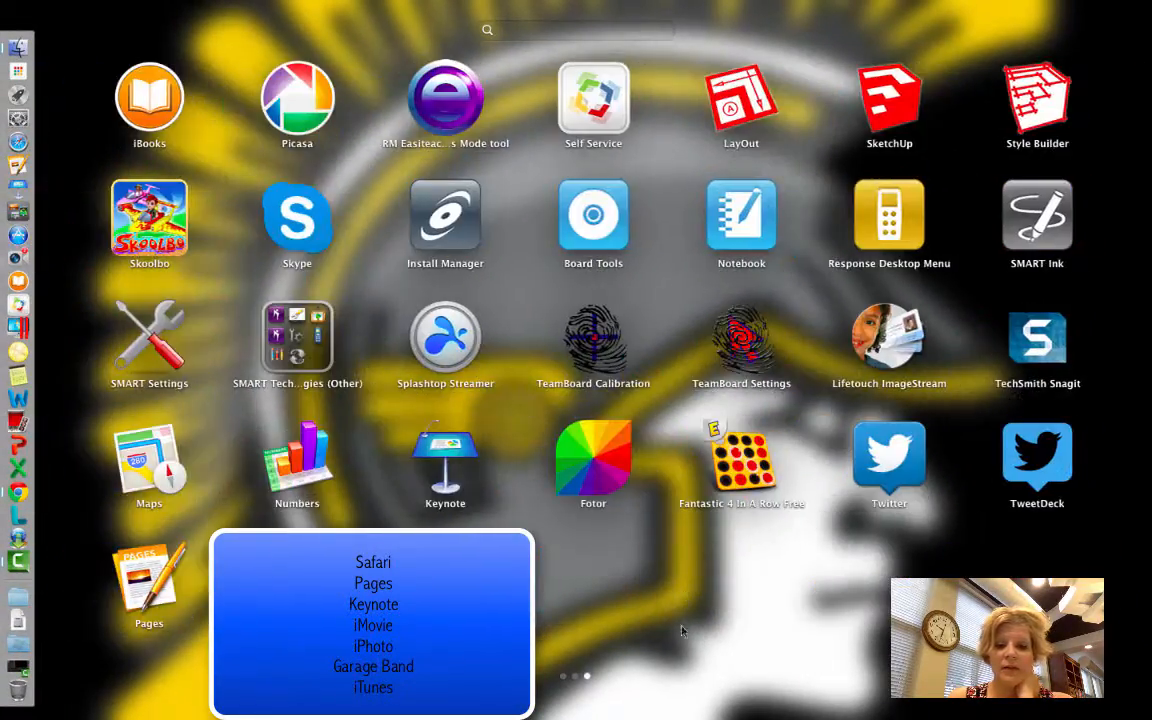
{"action": "mouse_move", "coordinate": [775, 495]}
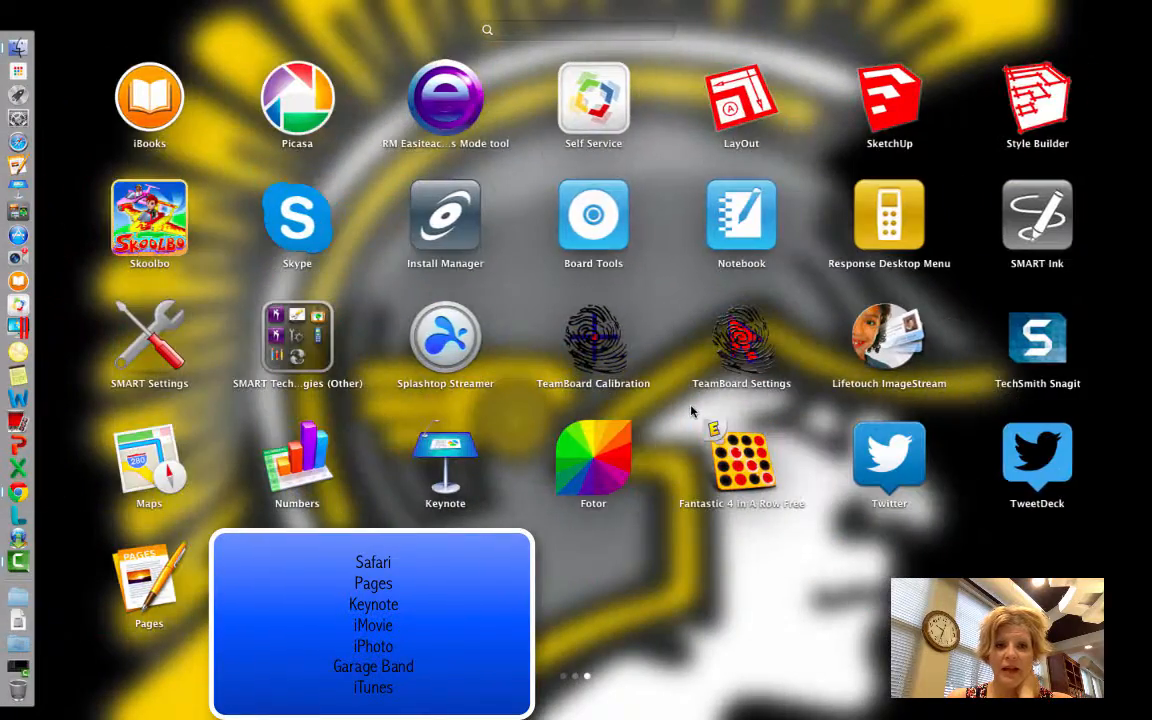
{"action": "mouse_move", "coordinate": [620, 395]}
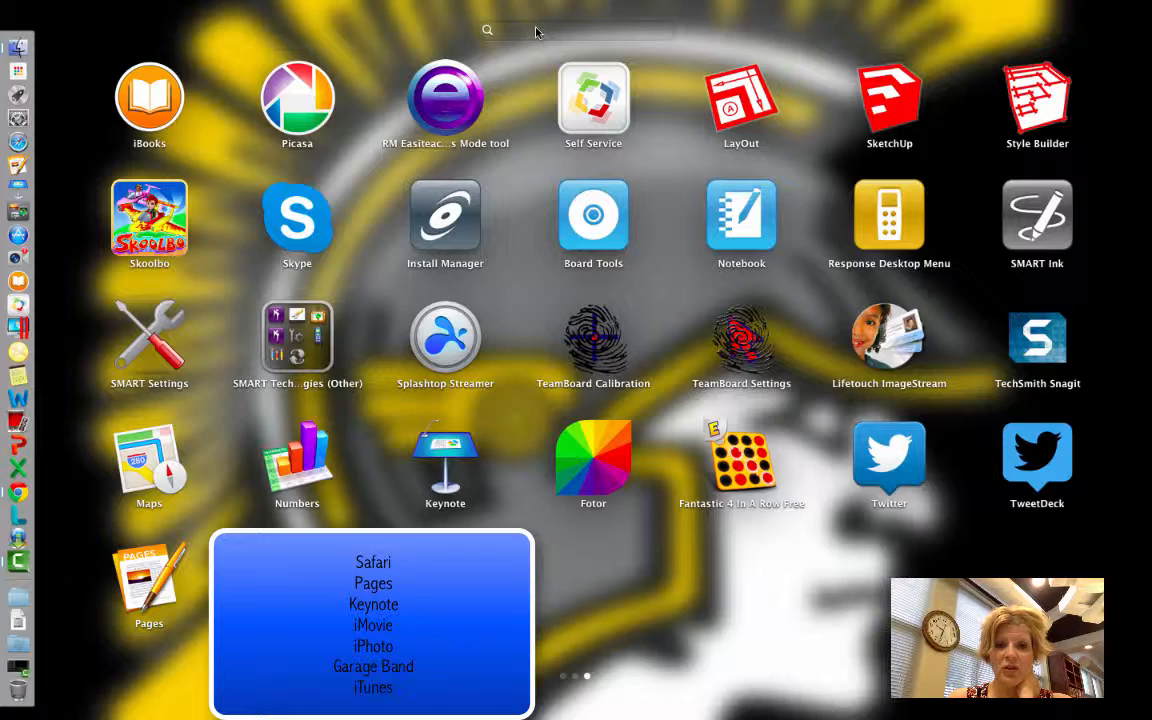
Search Launchpad for 'imv', 'iphot' and 'garage', adding iMovie, iPhoto and GarageBand to the Dock.
{"action": "type", "text": "imv"}
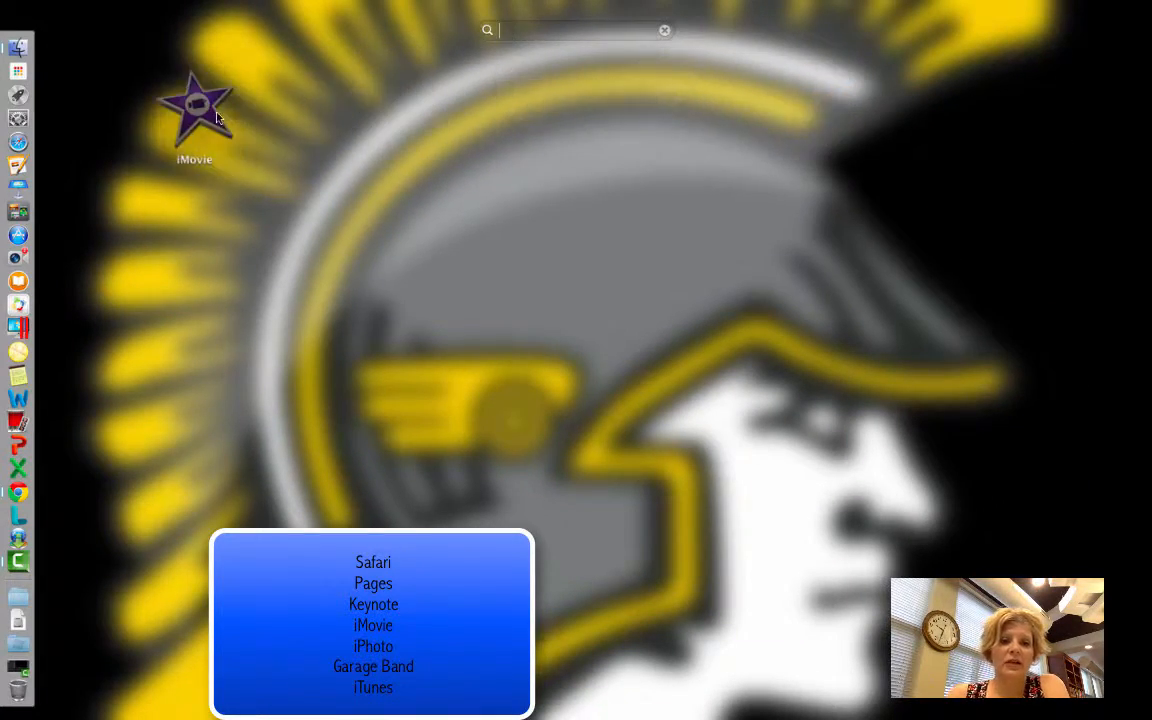
{"action": "left_click", "coordinate": [17, 70]}
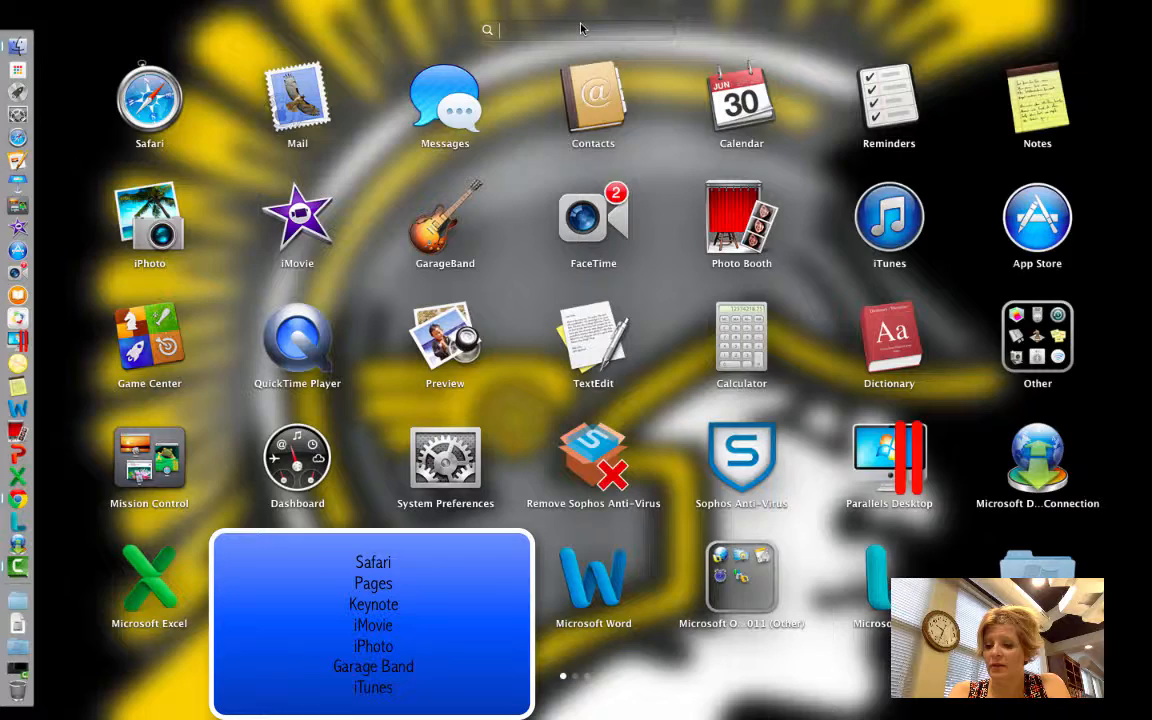
{"action": "type", "text": "iphot"}
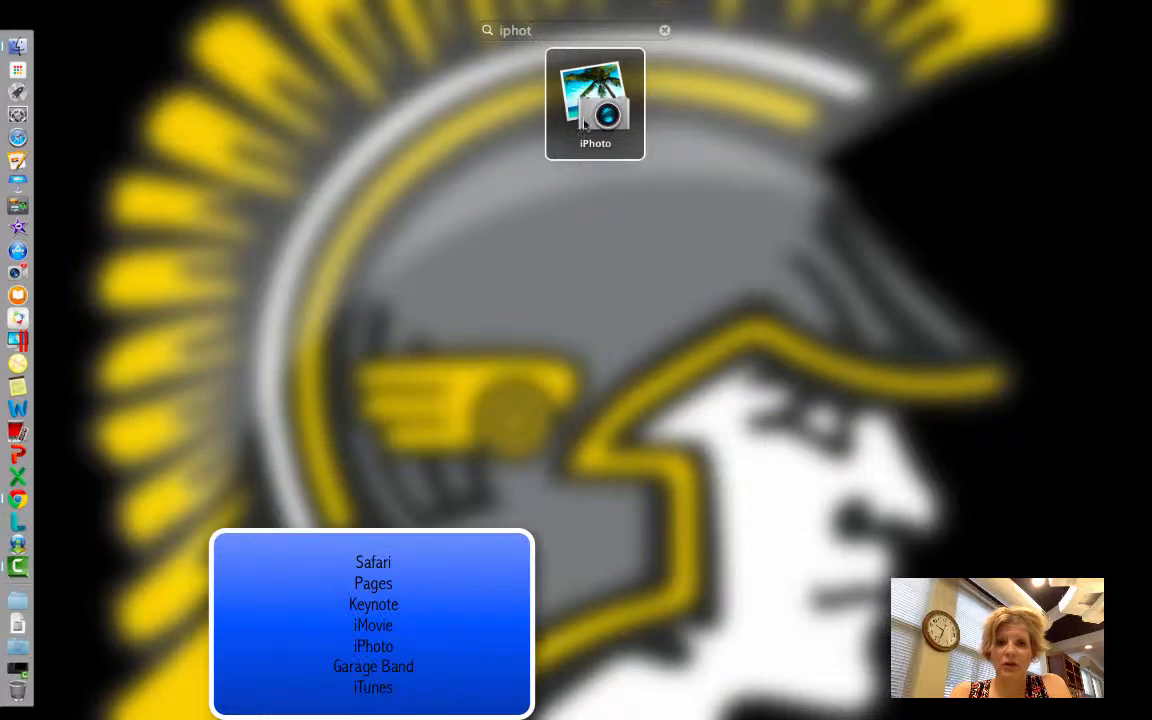
{"action": "left_click", "coordinate": [664, 30]}
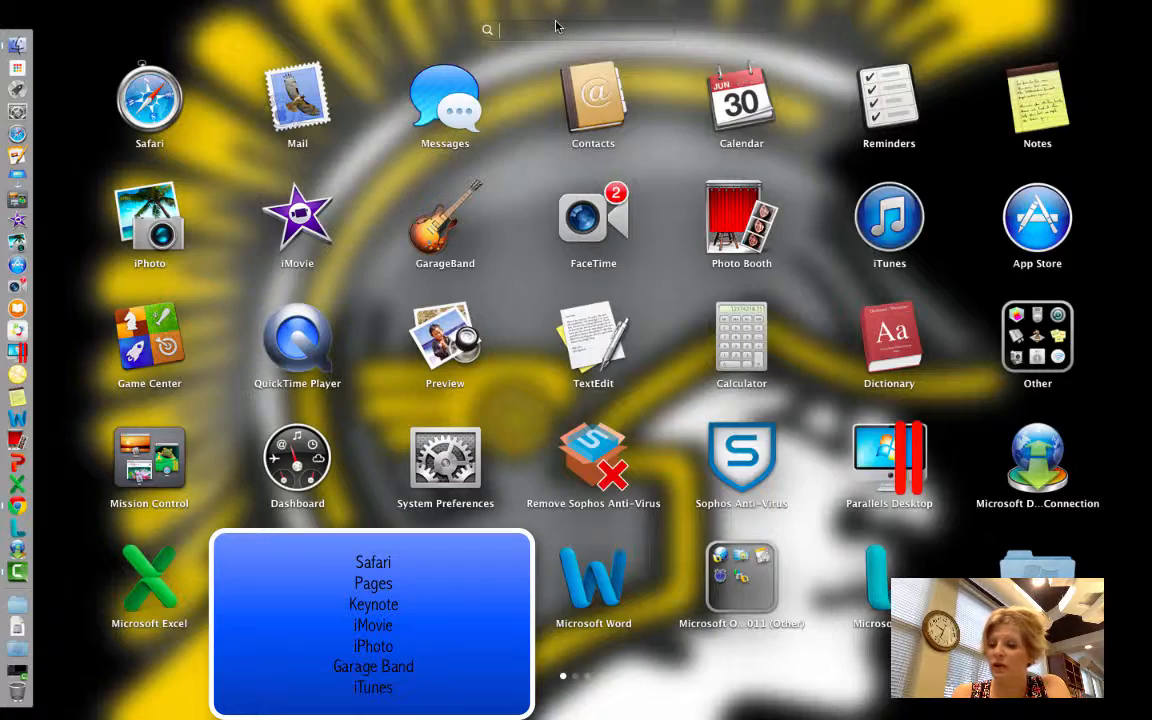
{"action": "type", "text": "garage"}
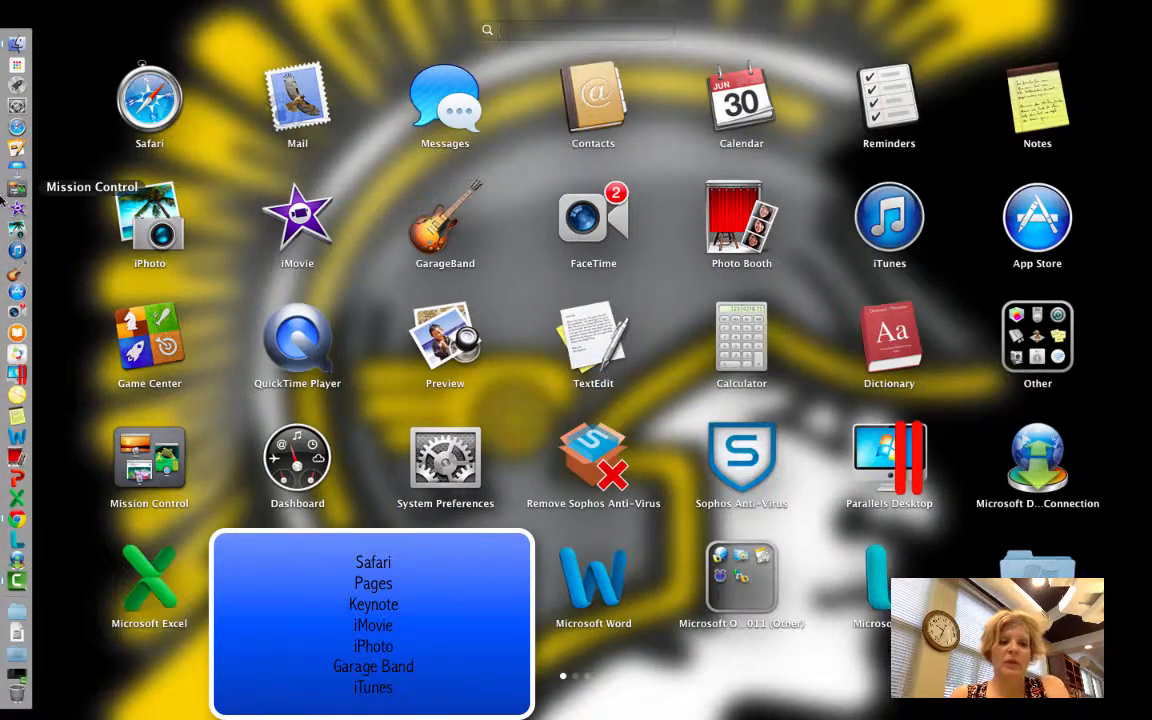
{"action": "mouse_move", "coordinate": [16, 147]}
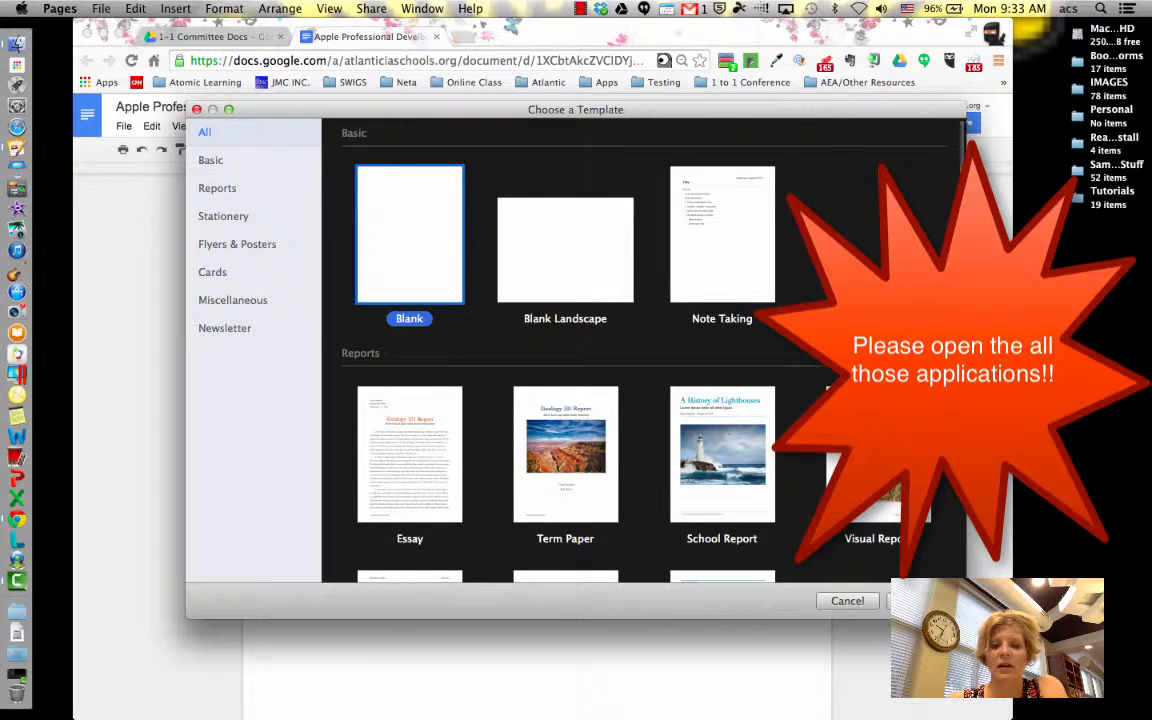
Create an Untitled document from the Blank template and place the insertion point on its page.
{"action": "double_click", "coordinate": [409, 234]}
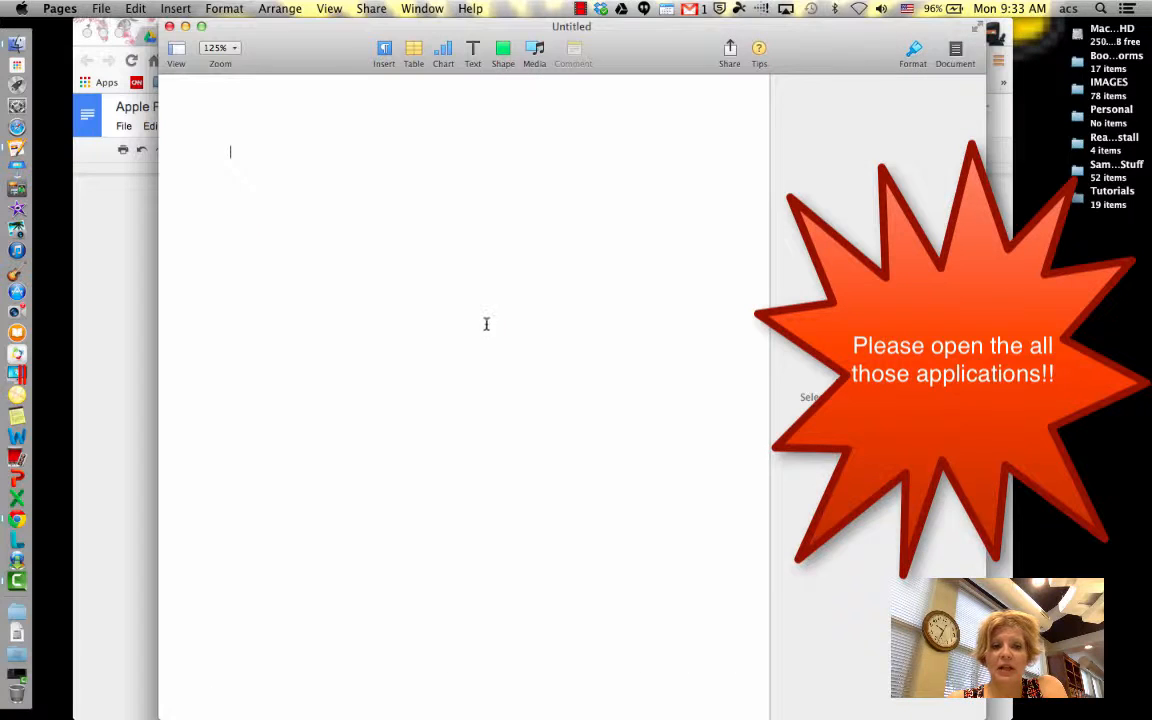
{"action": "left_click", "coordinate": [912, 50]}
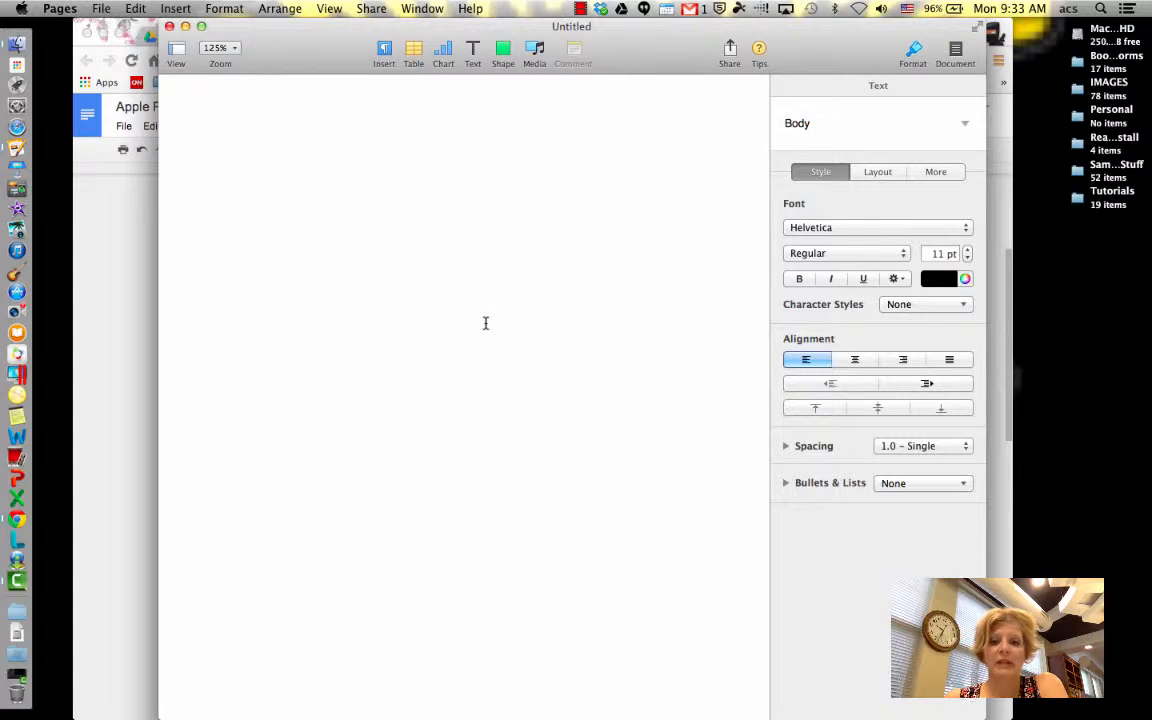
{"action": "left_click", "coordinate": [230, 151]}
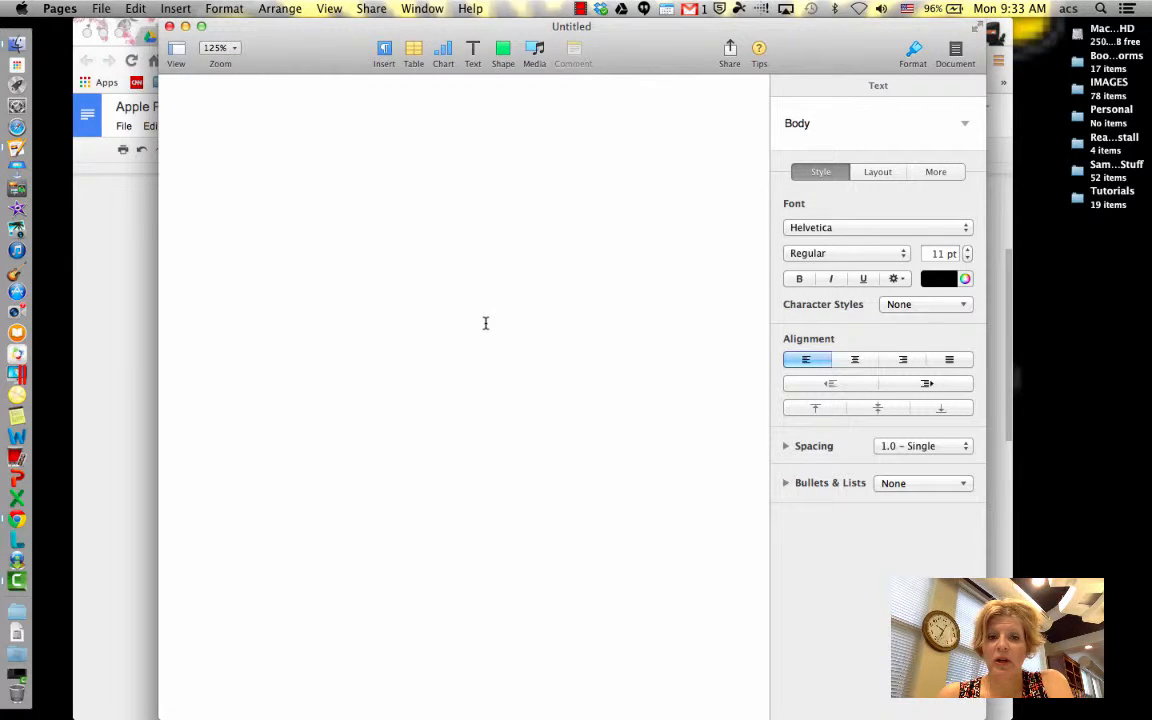
{"action": "left_click", "coordinate": [230, 151]}
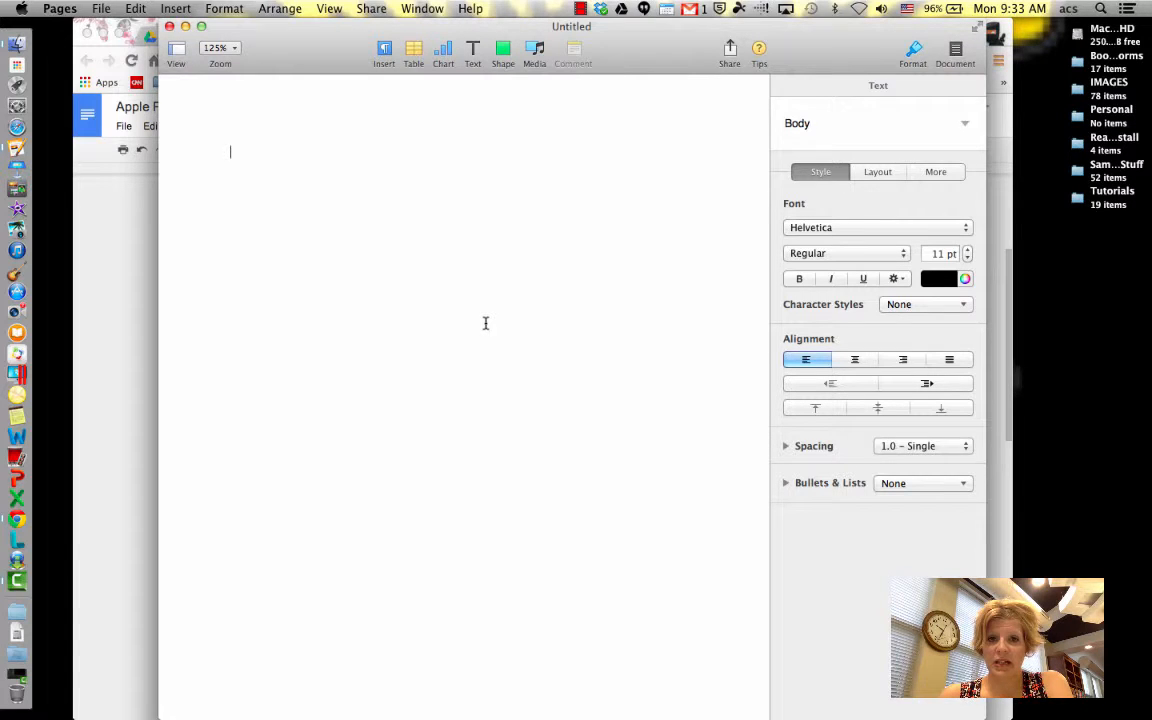